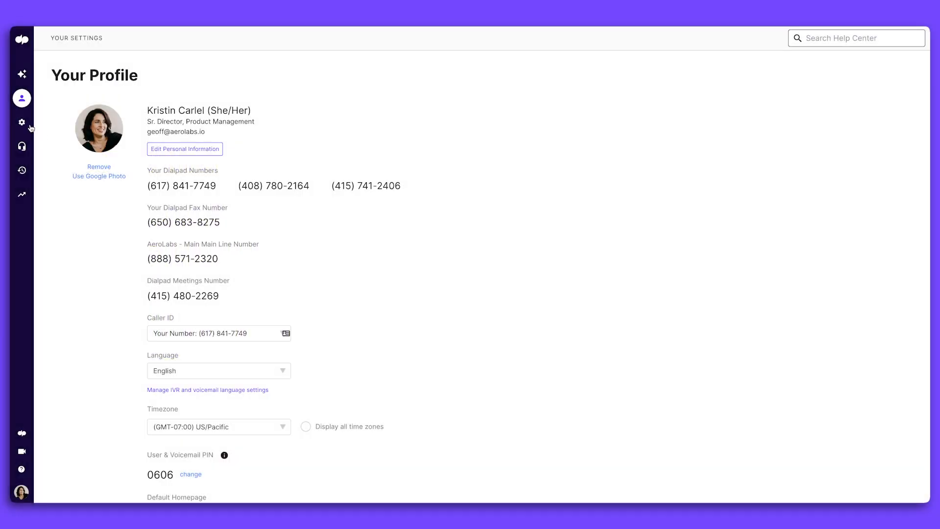
Switch from the personal profile to the AeroLabs - Main office admin settings
click(22, 122)
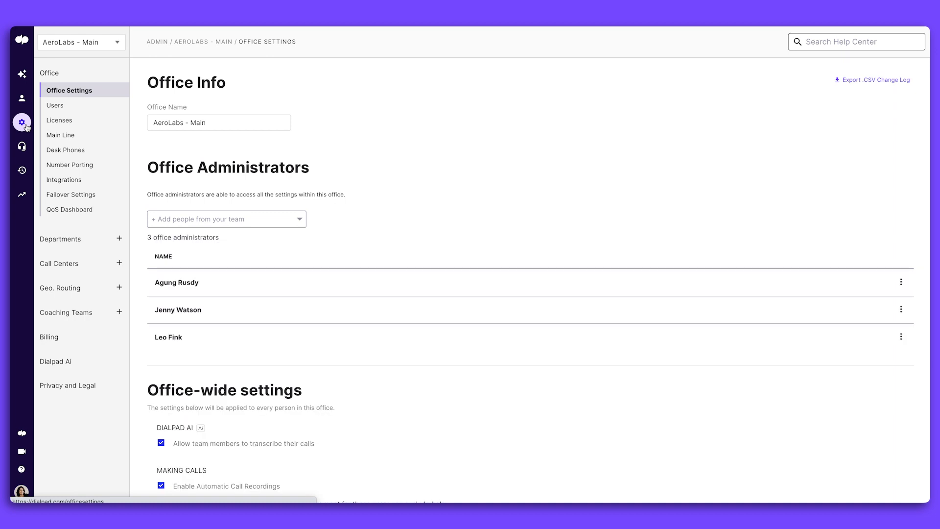
mouse_move(30, 129)
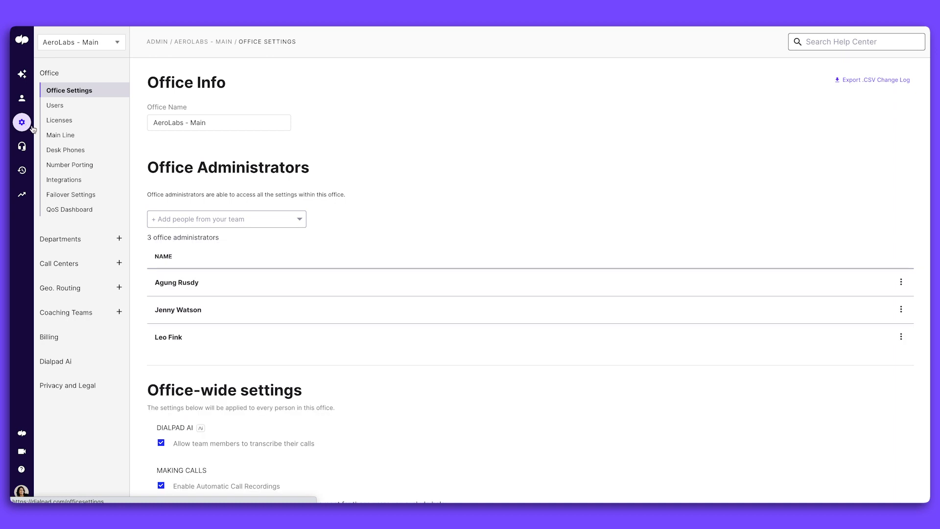
Review the Main Line Info page: its name, IVR language options and description, leaving them unchanged
click(60, 135)
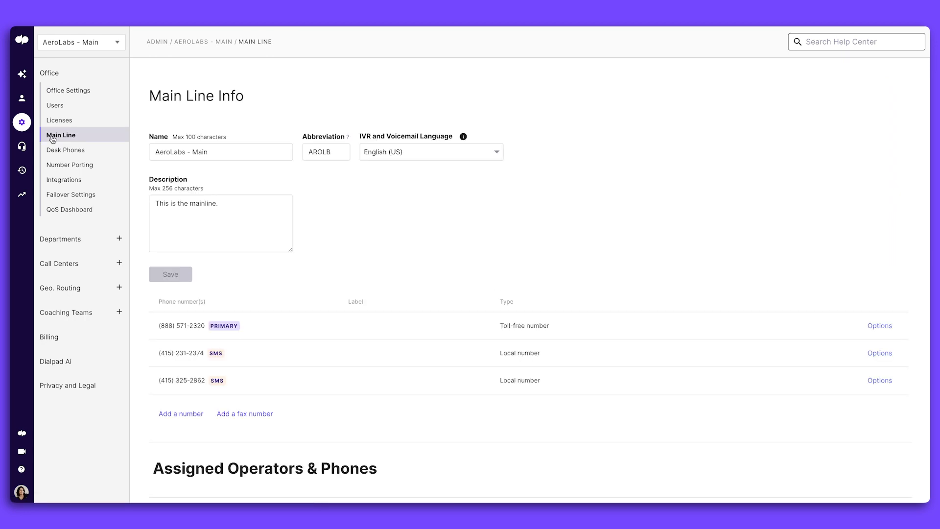
click(220, 152)
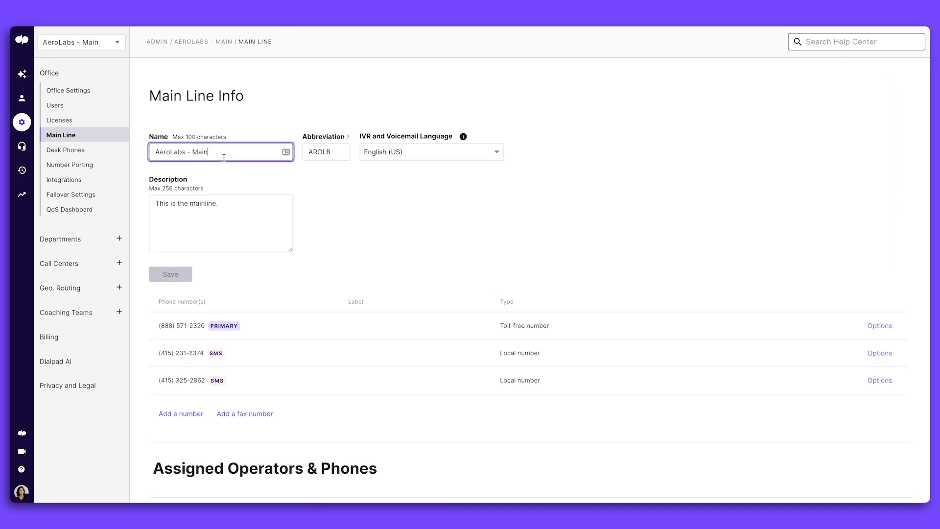
click(326, 152)
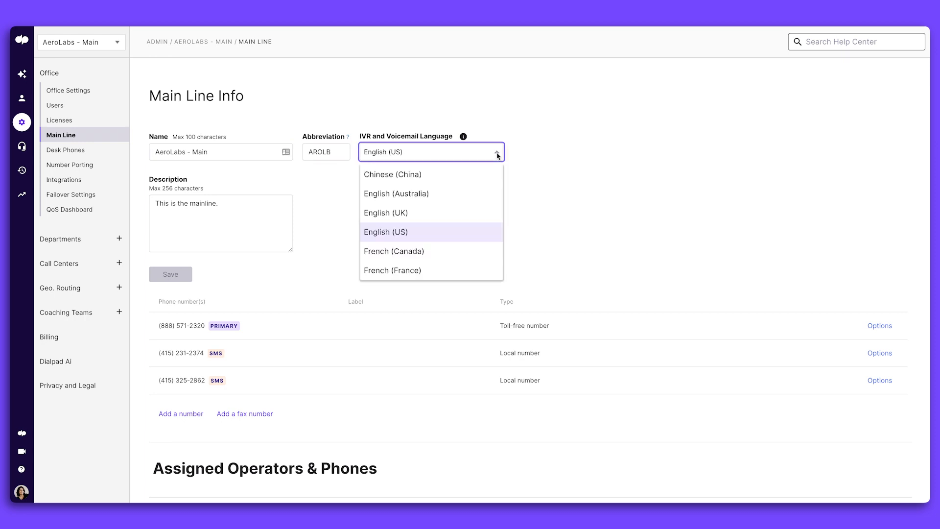
click(245, 220)
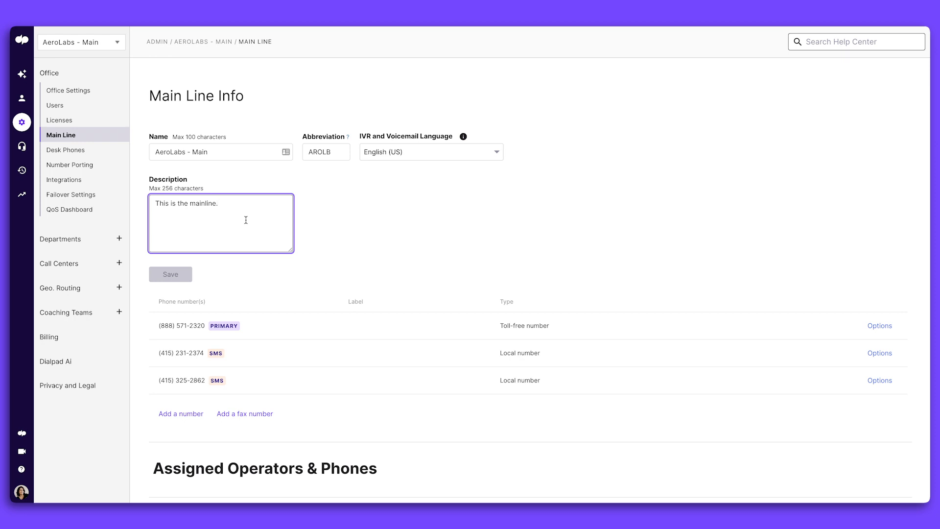
mouse_move(246, 225)
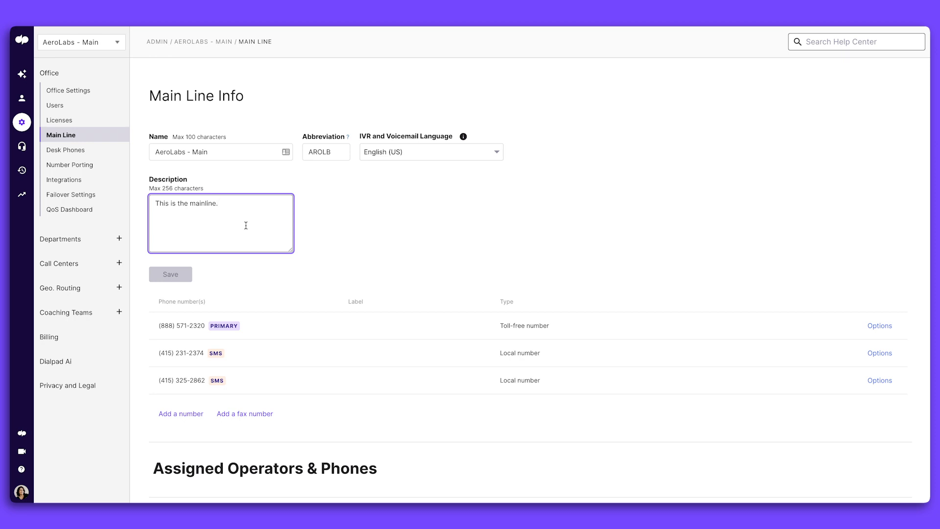
mouse_move(256, 384)
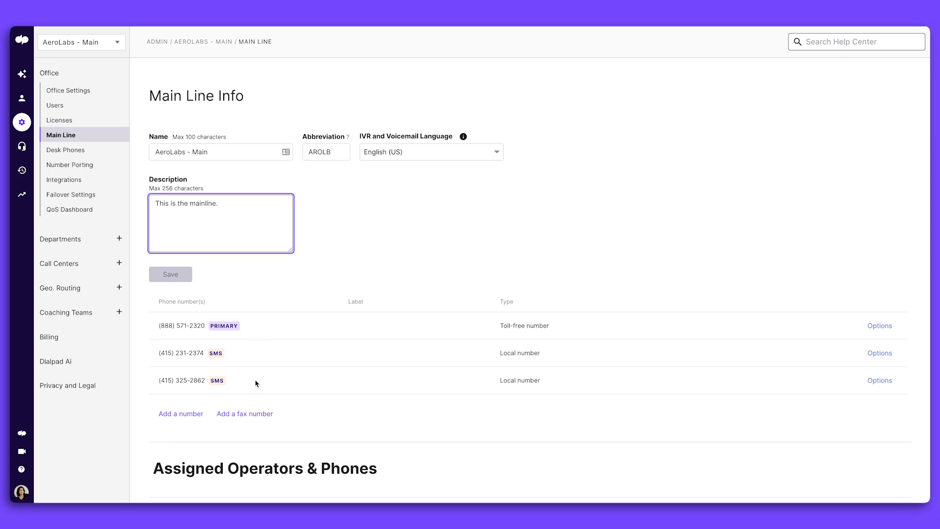
mouse_move(184, 414)
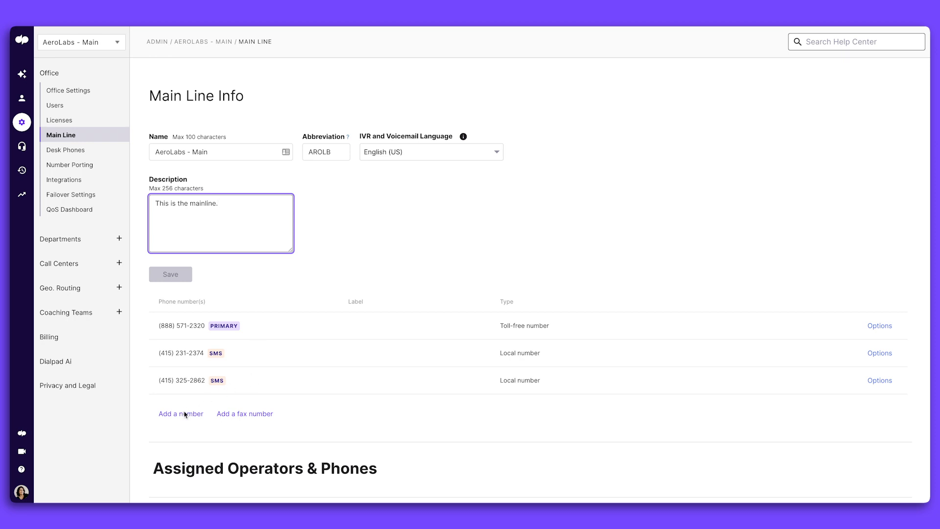
click(180, 413)
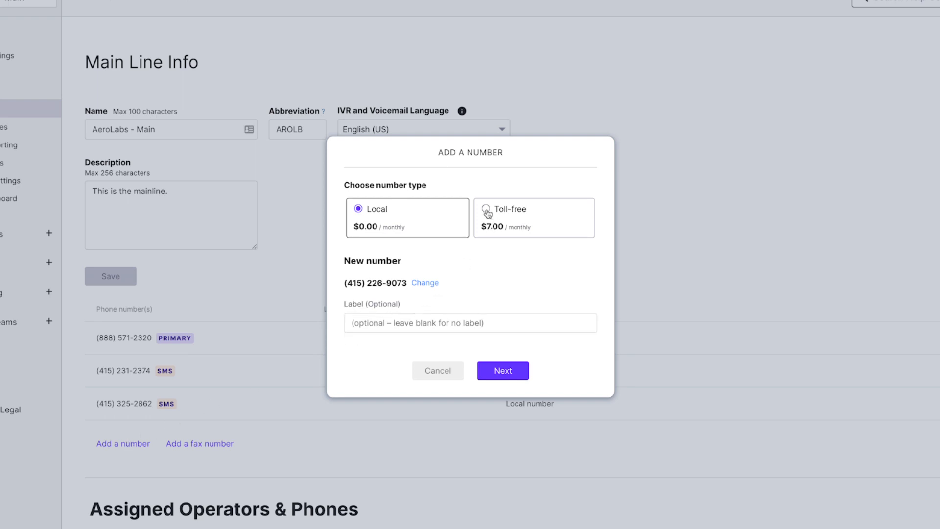
click(486, 209)
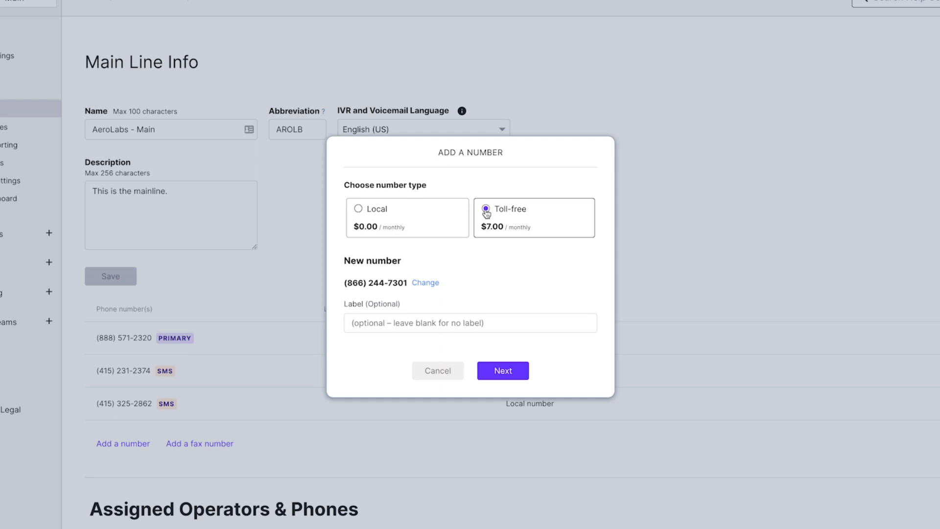
click(356, 209)
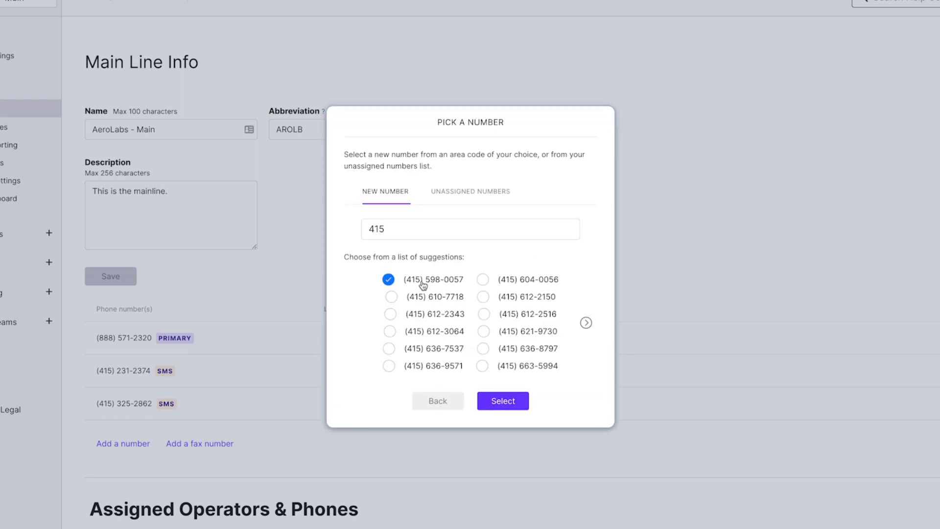
click(390, 296)
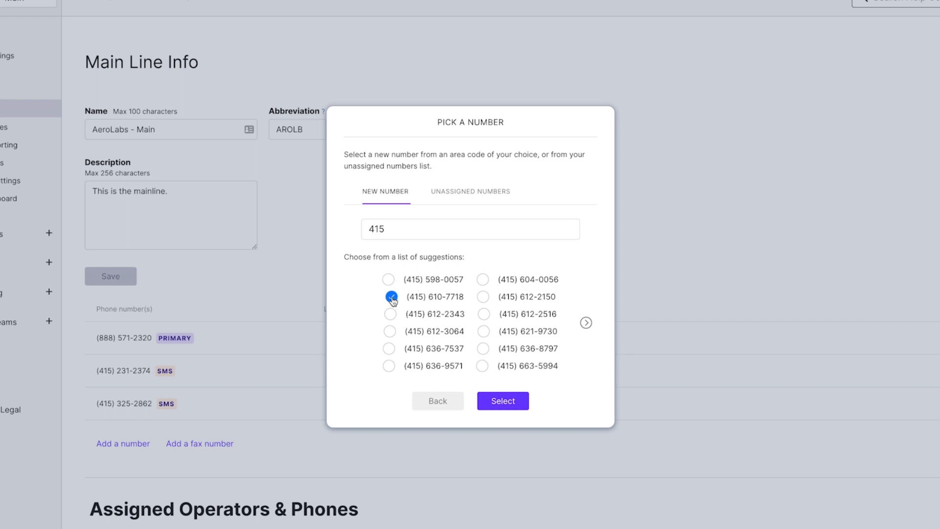
click(502, 400)
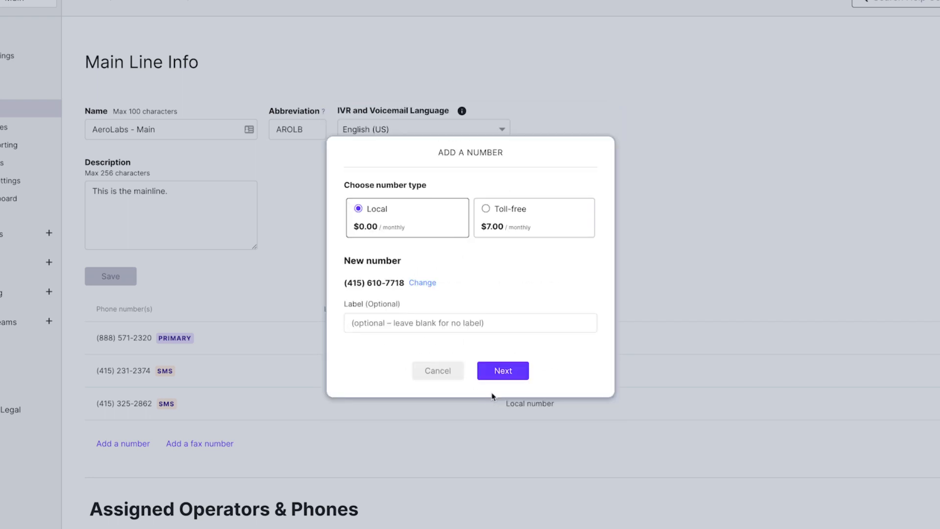
click(503, 371)
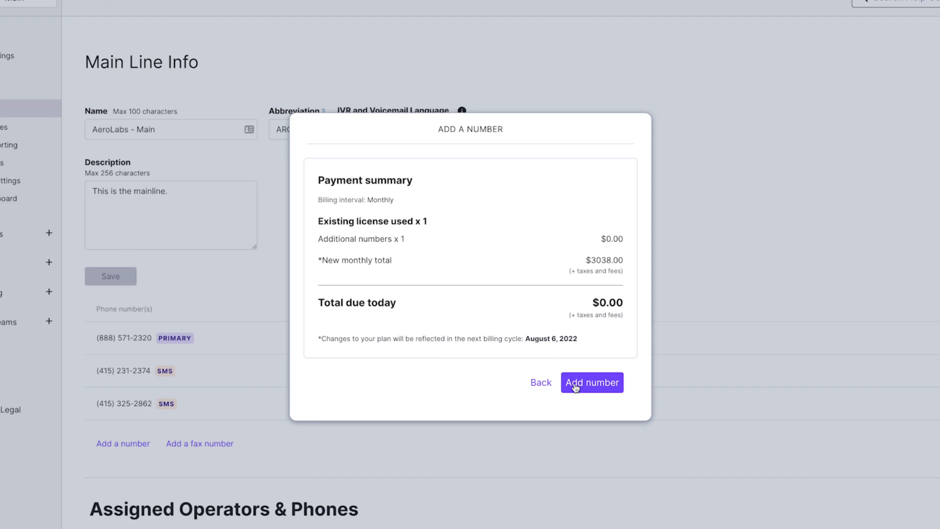
click(593, 381)
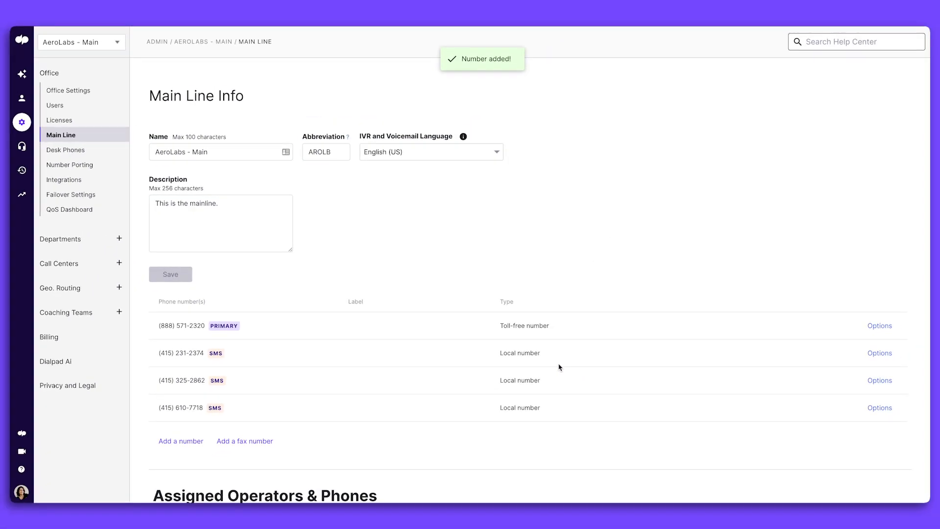